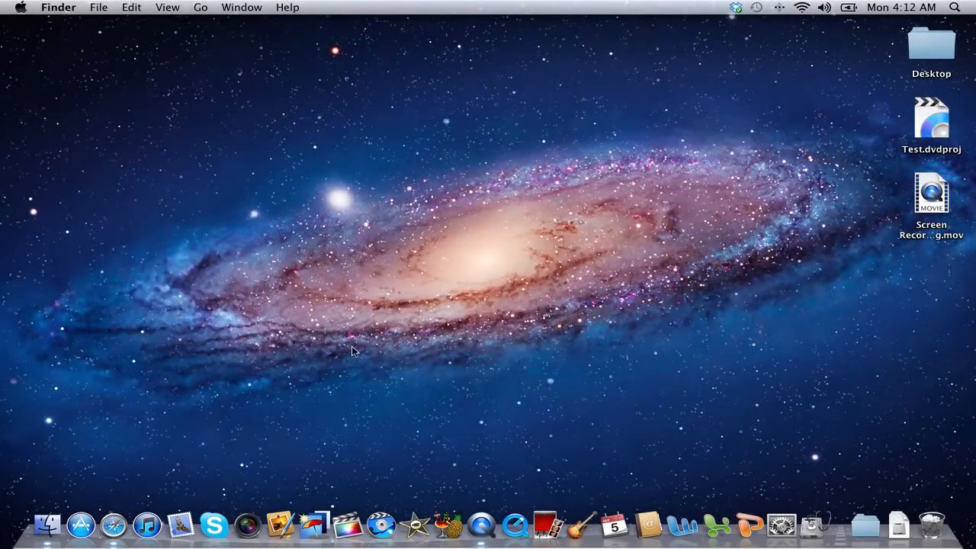
pyautogui.moveTo(381, 525)
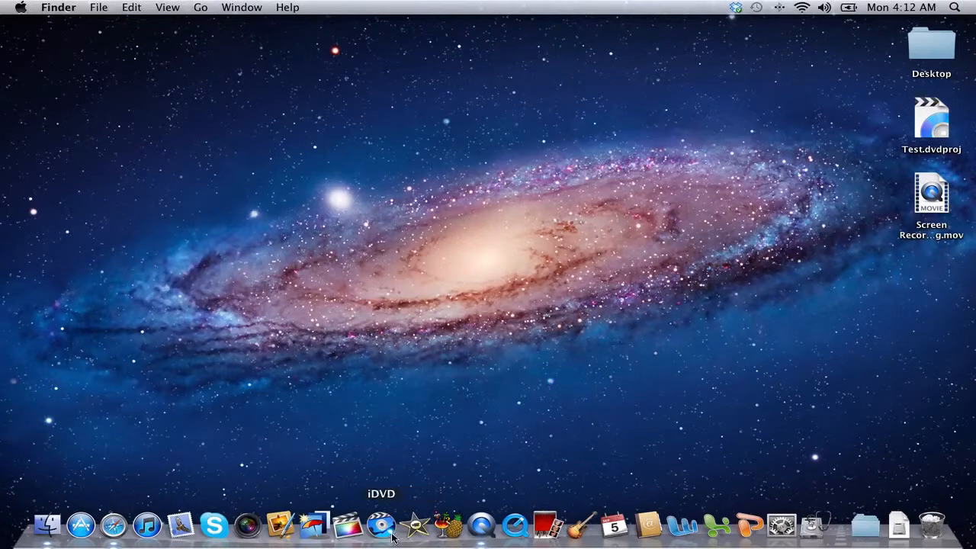
pyautogui.moveTo(448, 524)
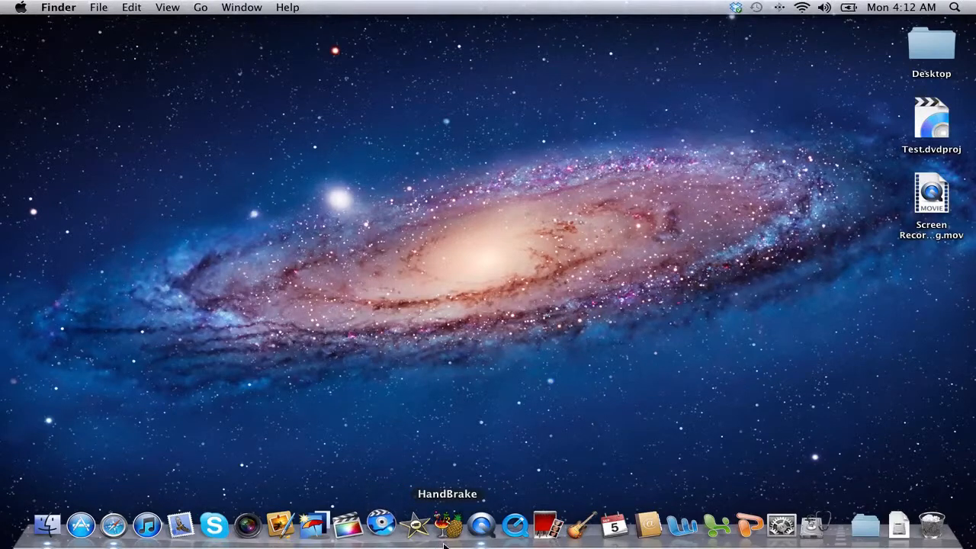
# Step: Create a new DVD project named Test on the Desktop, replacing the existing Test.dvdproj
pyautogui.click(381, 525)
pyautogui.write('T')
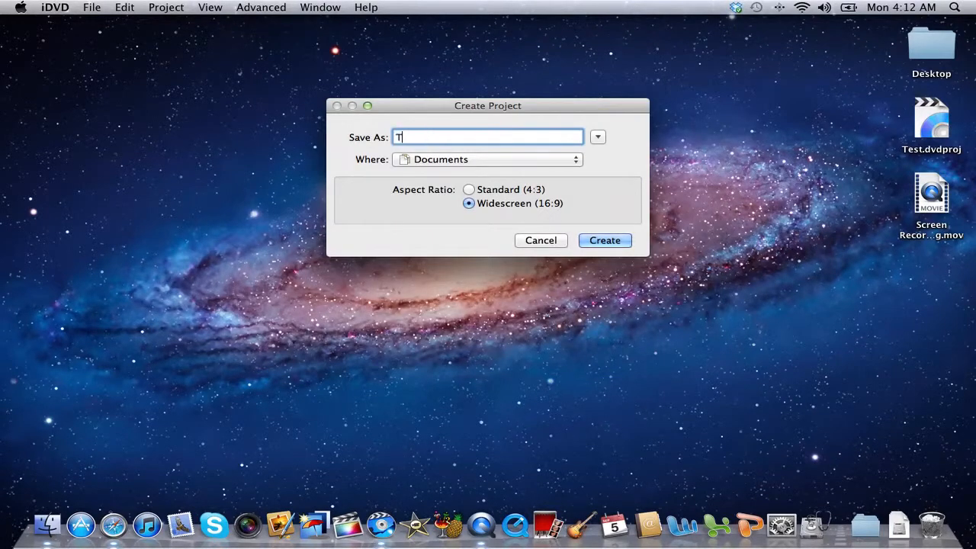
pyautogui.click(488, 160)
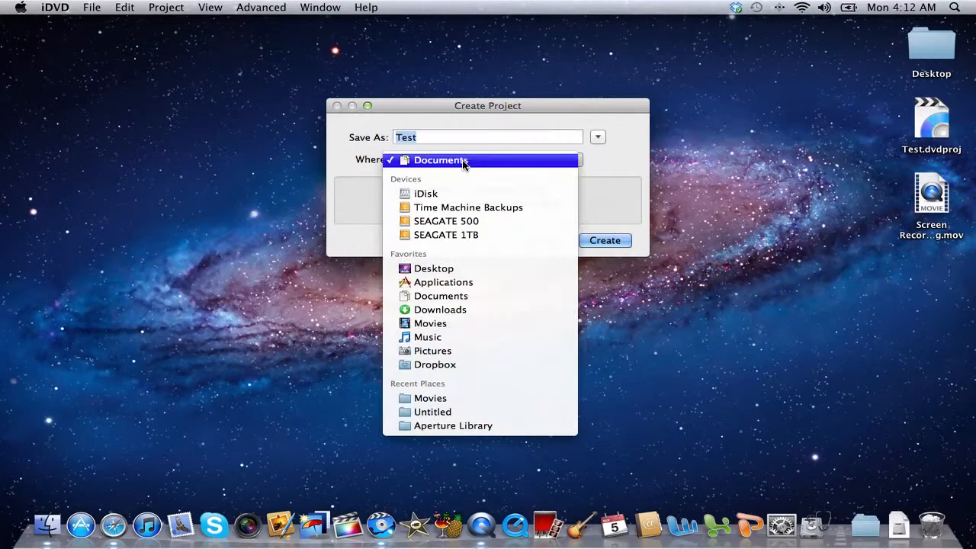
pyautogui.click(604, 241)
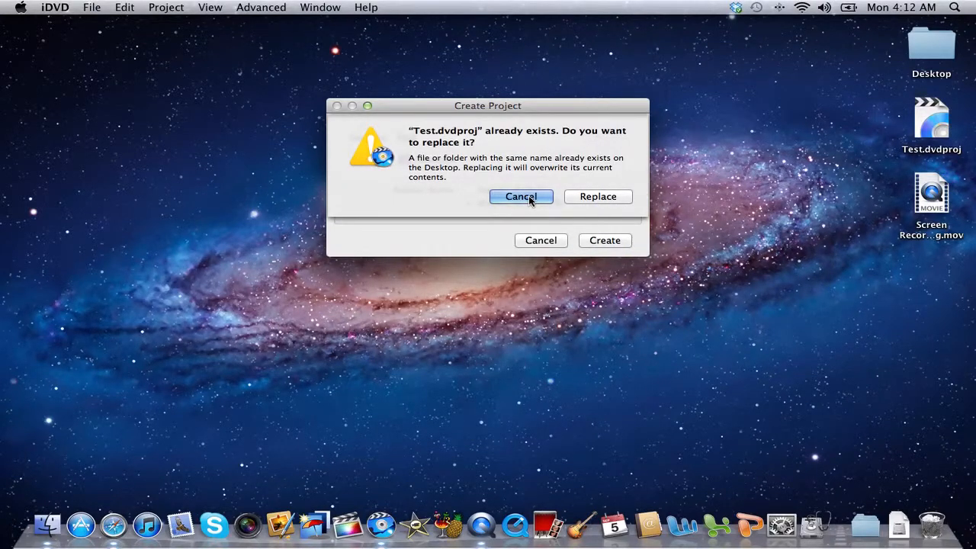
pyautogui.click(521, 195)
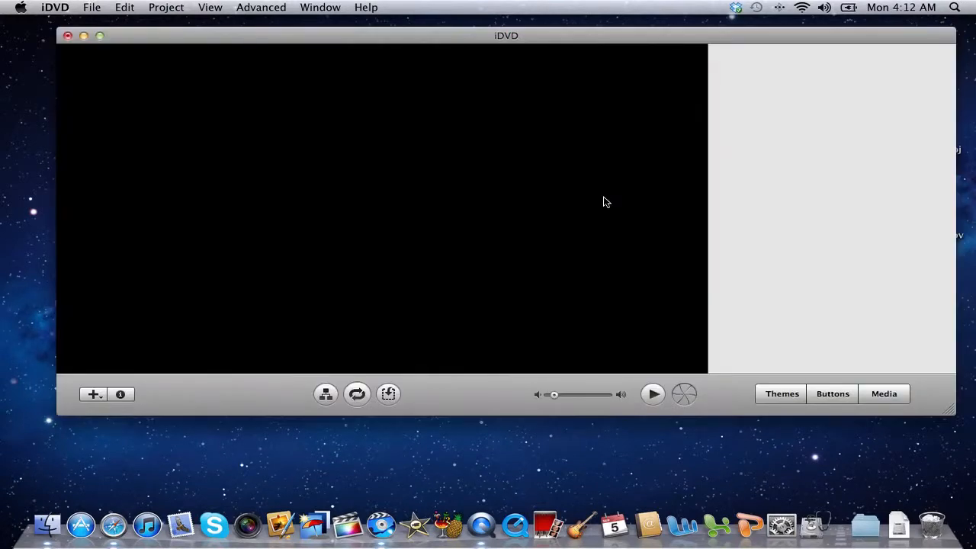
pyautogui.moveTo(125, 6)
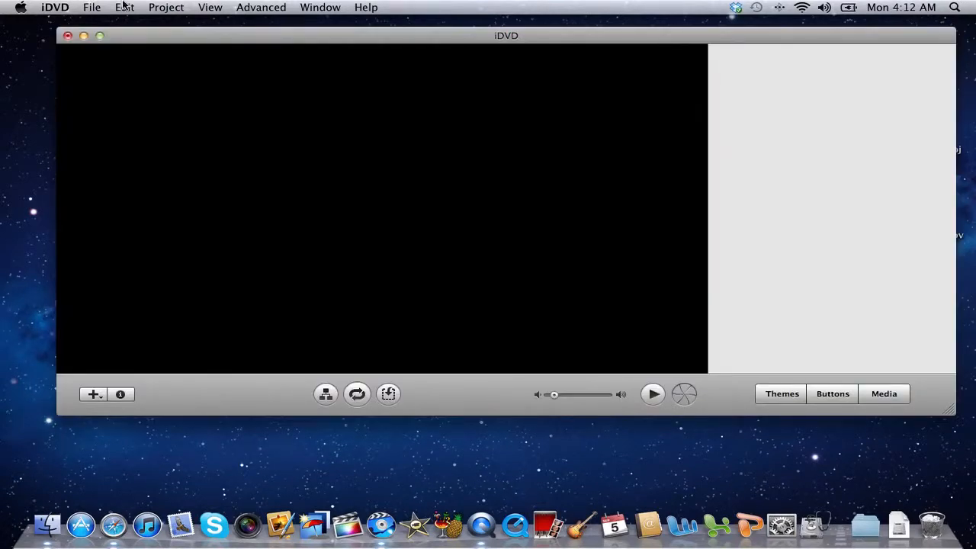
# Step: Select the Revolution theme so its main menu appears in the preview
pyautogui.click(781, 393)
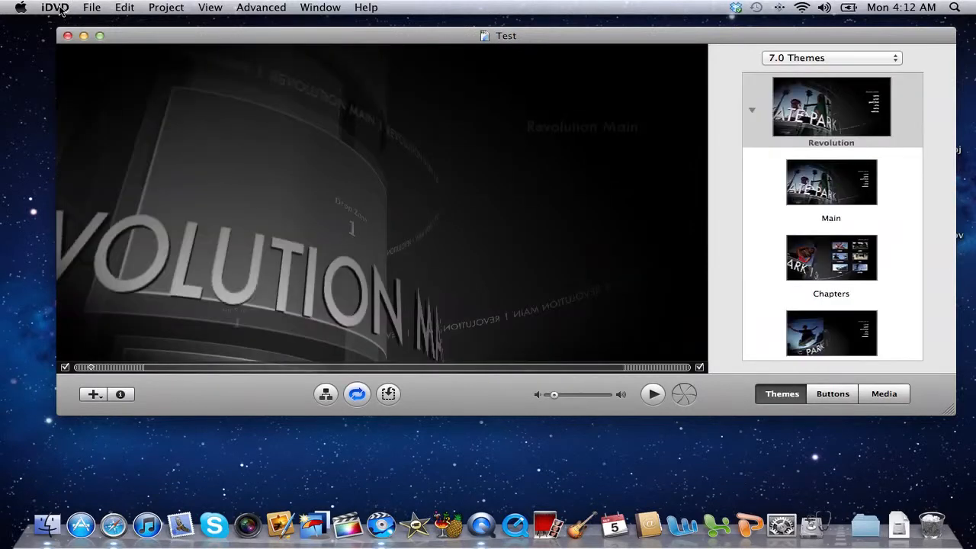
pyautogui.click(55, 6)
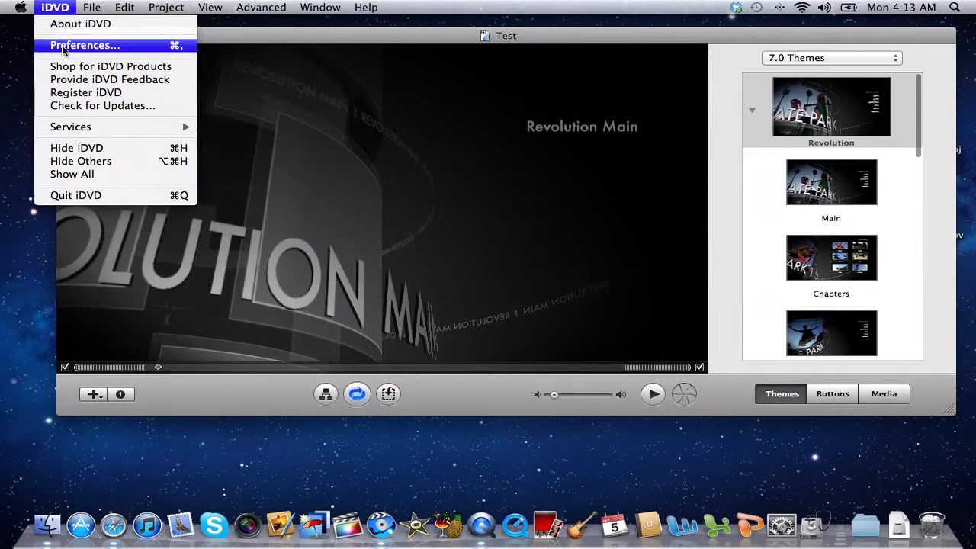
pyautogui.click(84, 46)
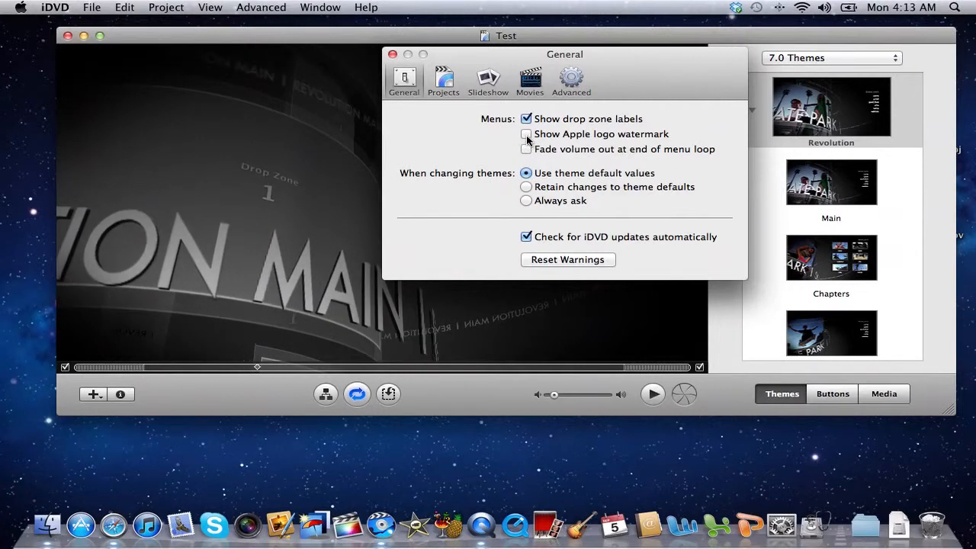
pyautogui.click(524, 134)
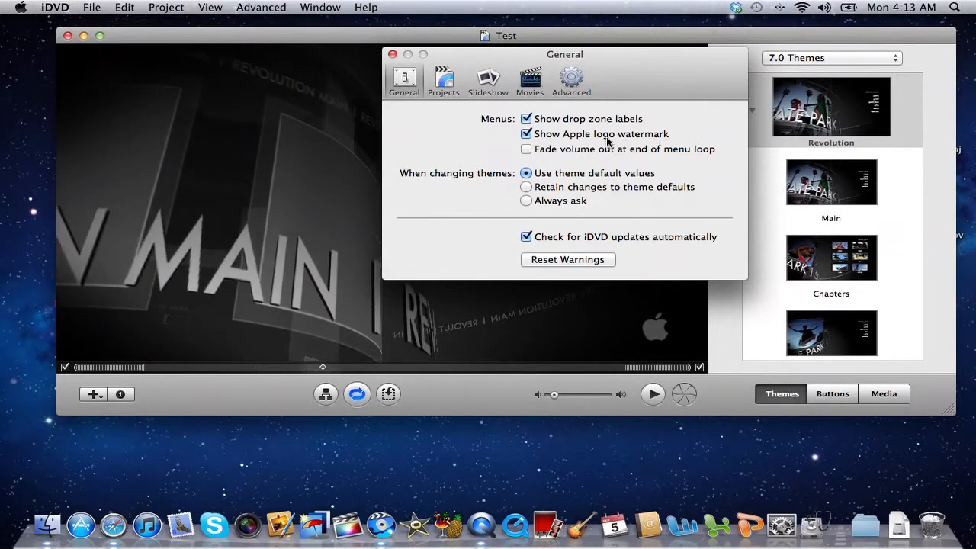
pyautogui.moveTo(659, 149)
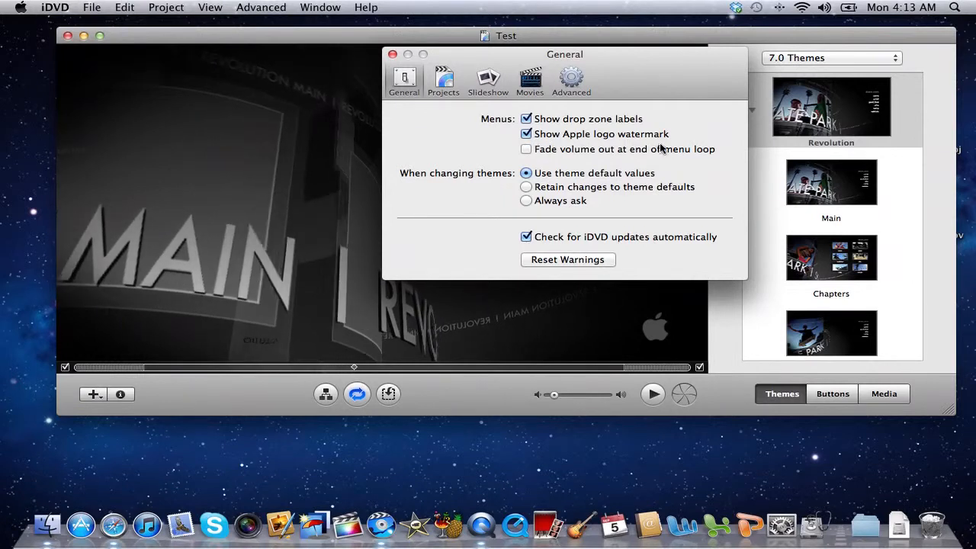
pyautogui.click(524, 134)
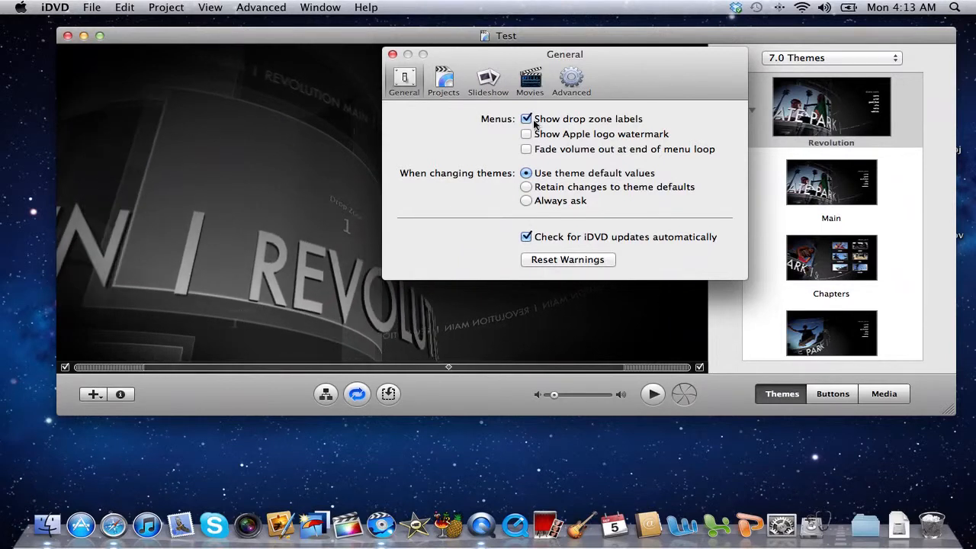
pyautogui.click(391, 55)
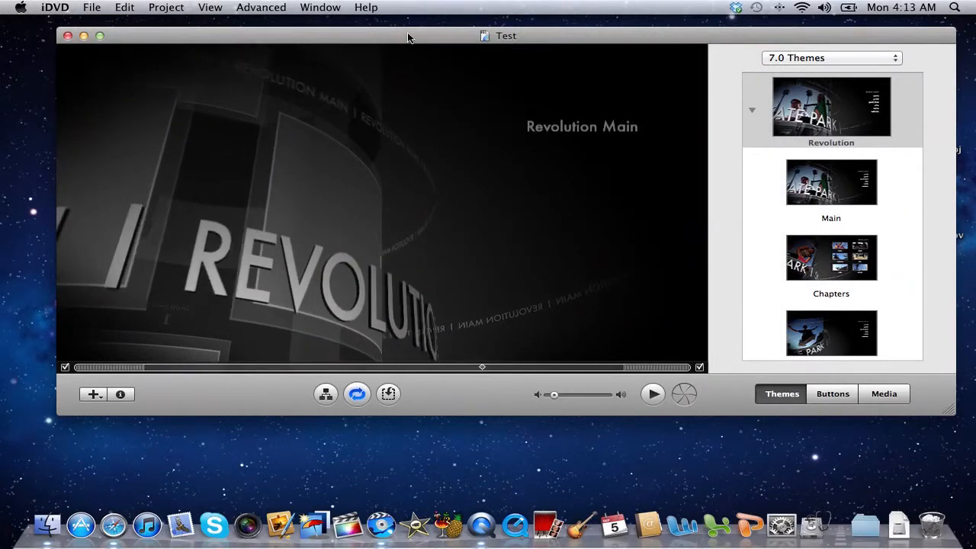